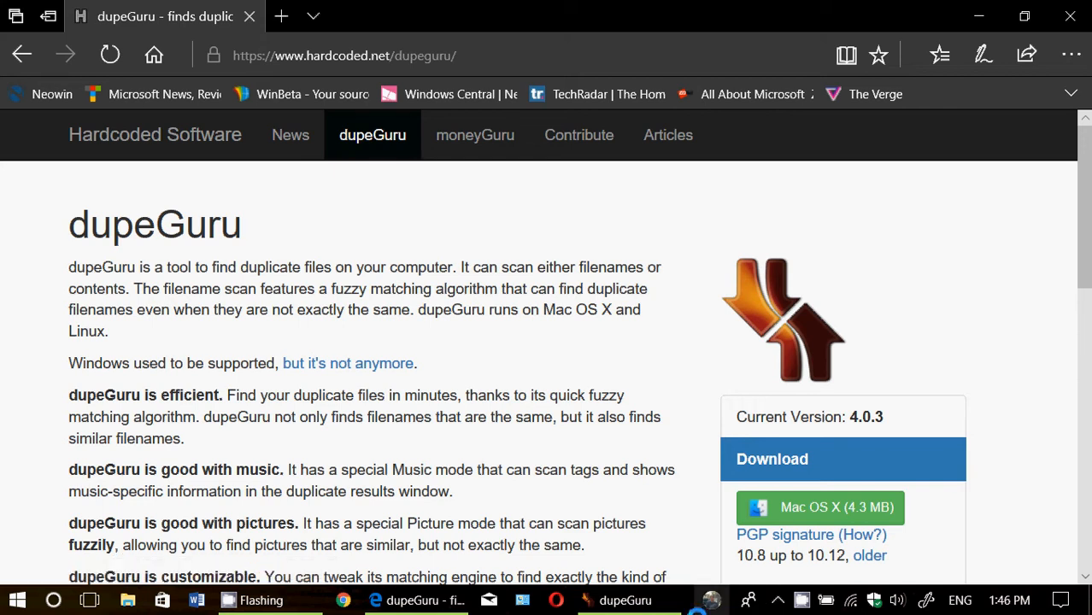
mouse_move(539, 450)
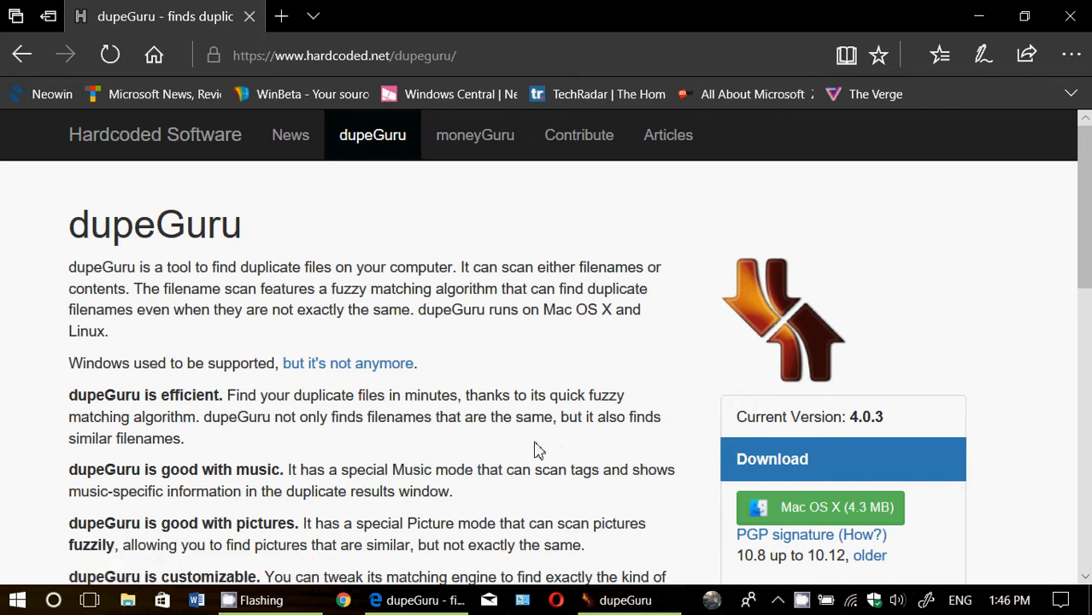
Step: Keep Contents as the picture scan type and bring up the folder-adding choices
scroll(down, 3)
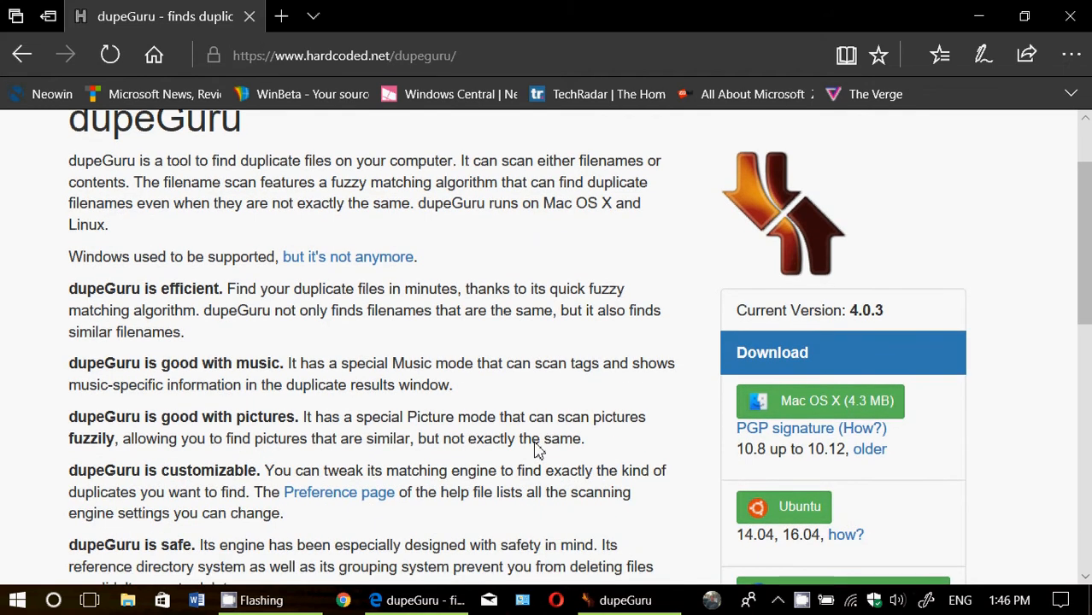
mouse_move(752, 418)
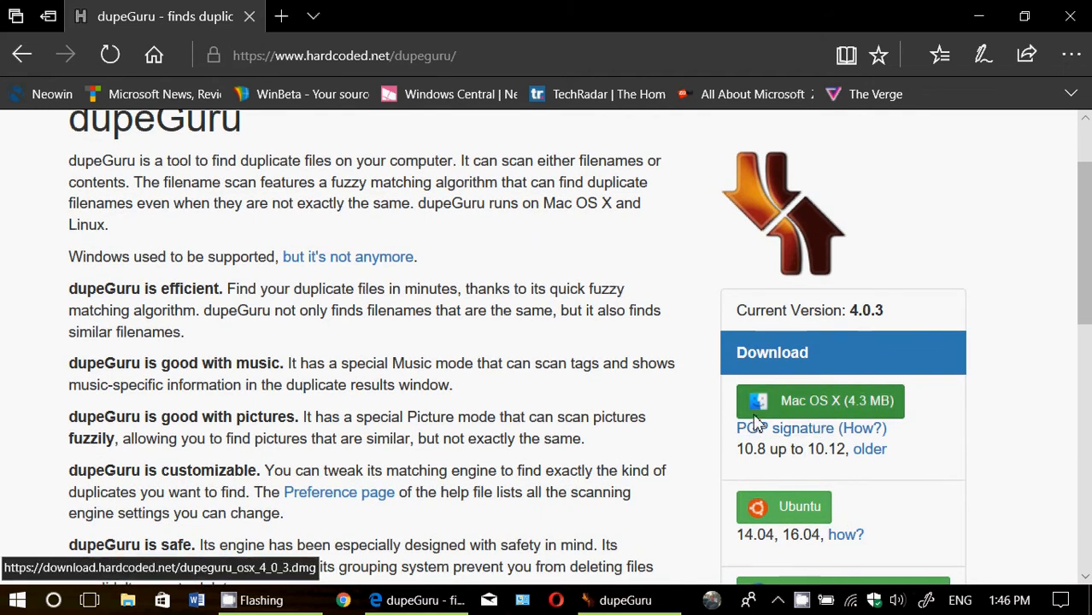
scroll(down, 3)
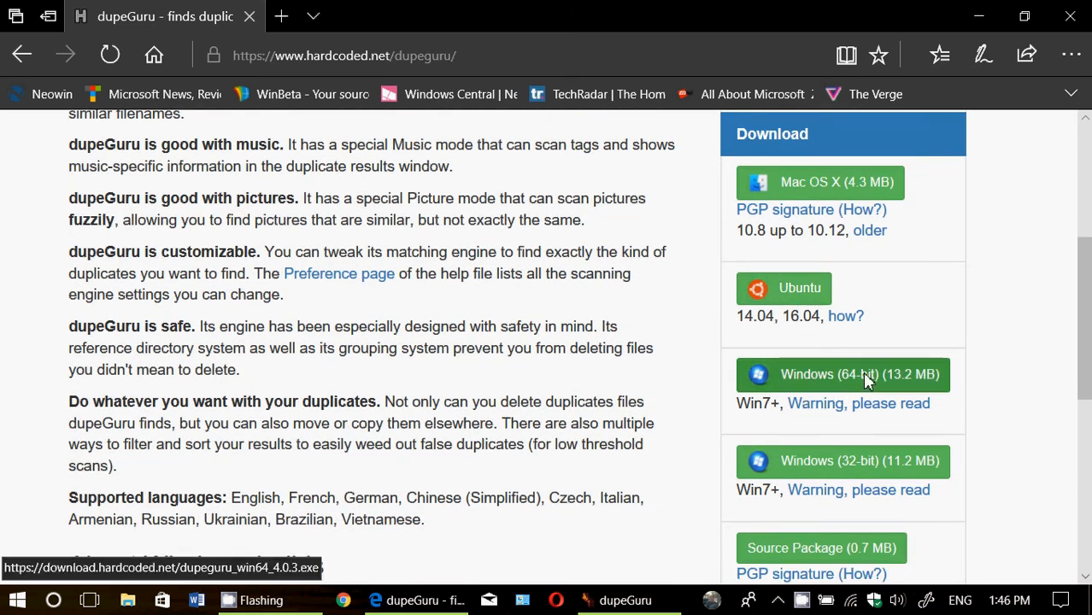
scroll(down, 3)
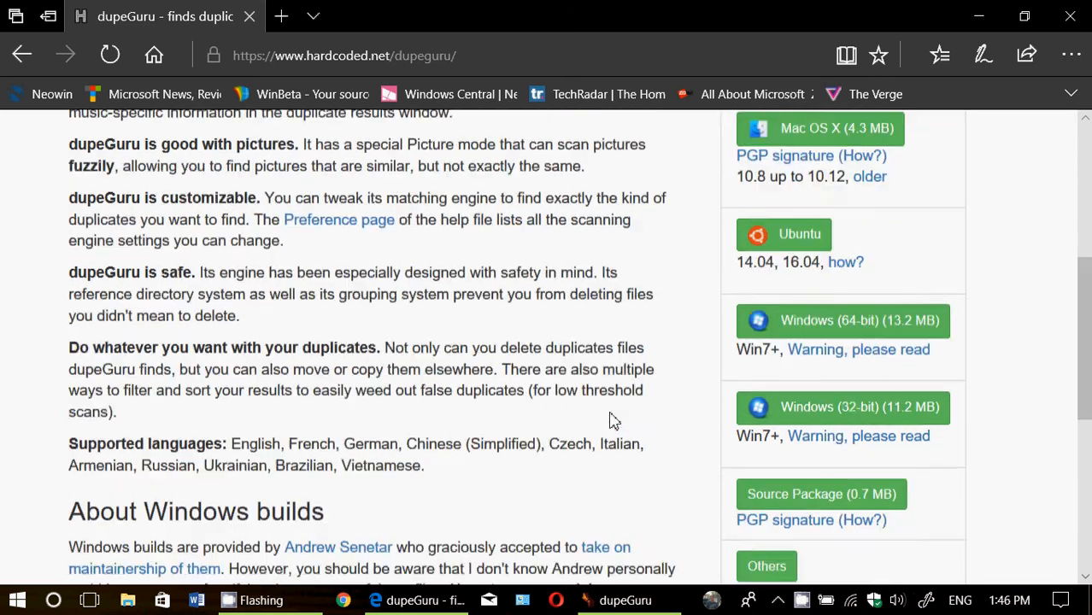
scroll(down, 3)
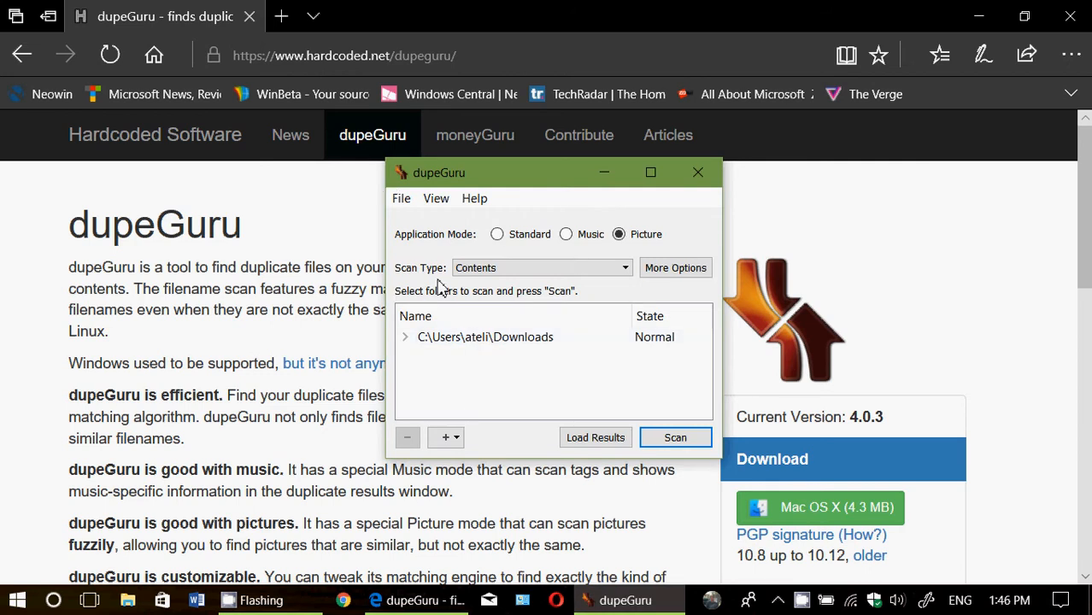
mouse_move(522, 178)
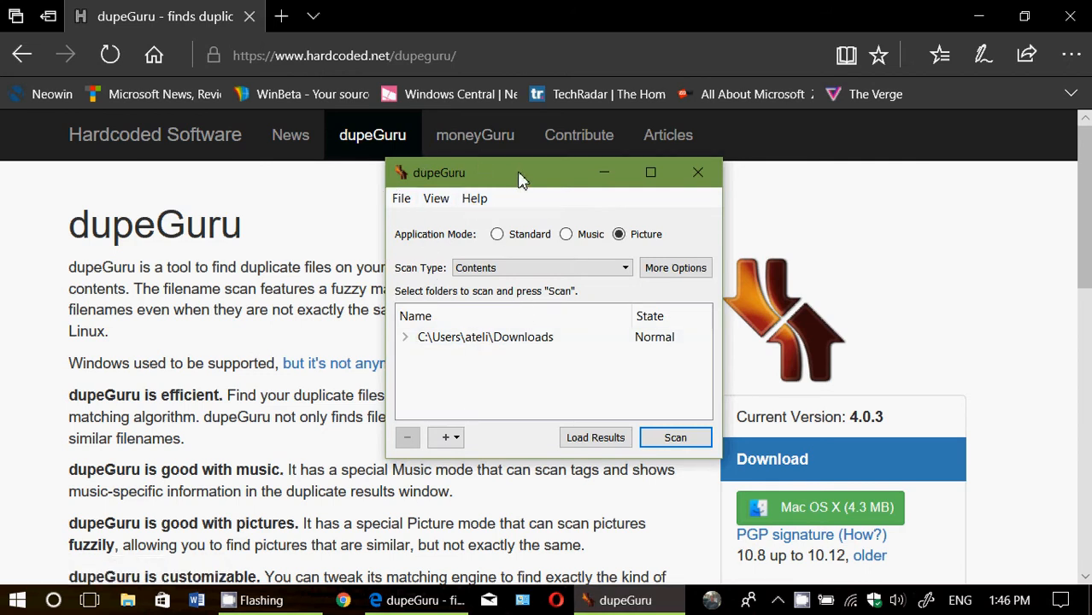
mouse_move(532, 199)
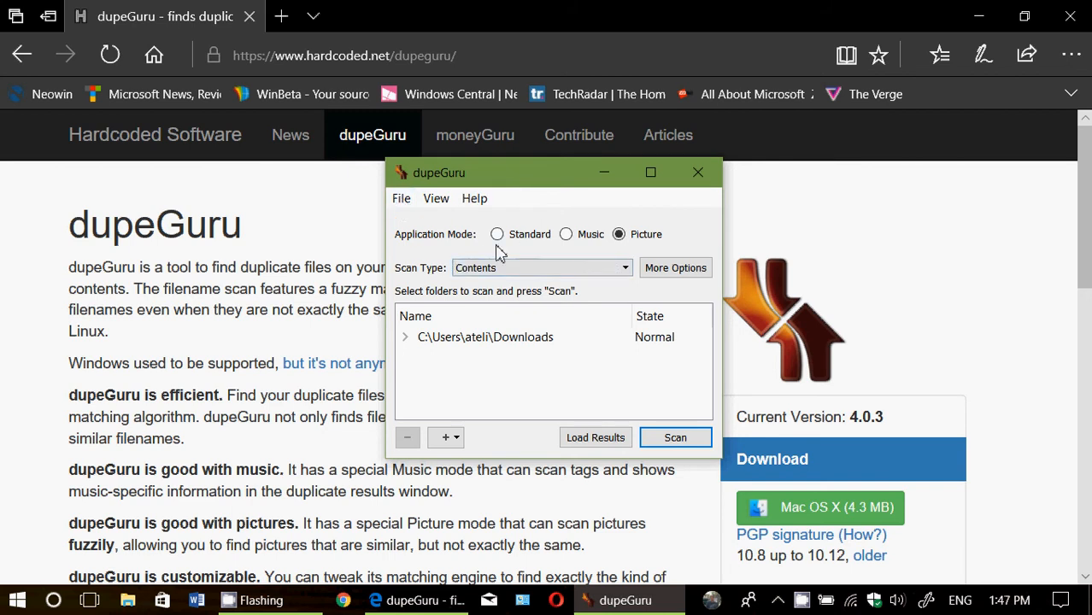
mouse_move(436, 227)
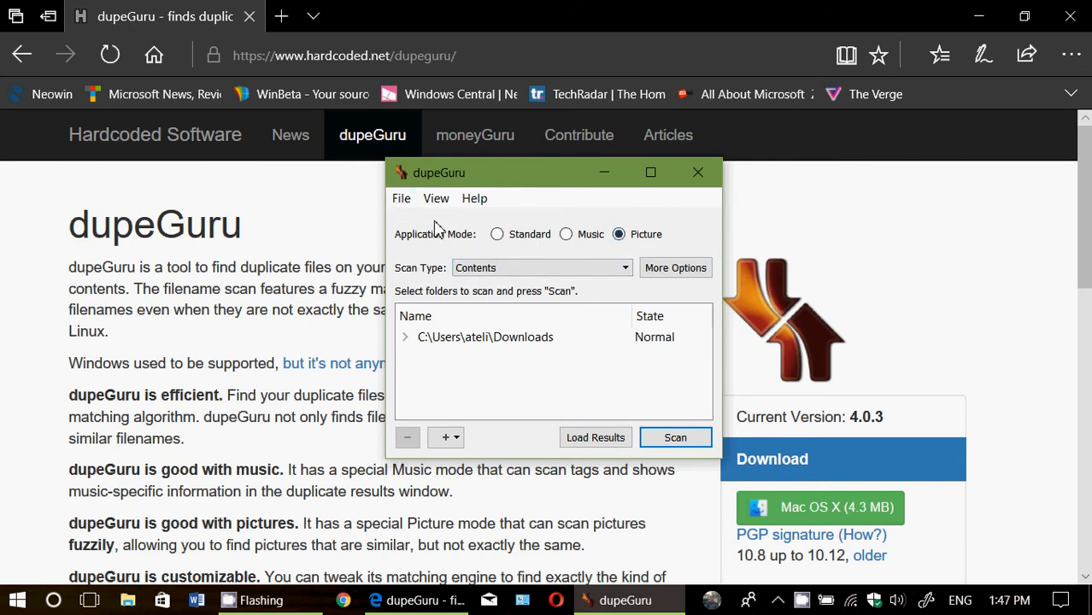
mouse_move(492, 390)
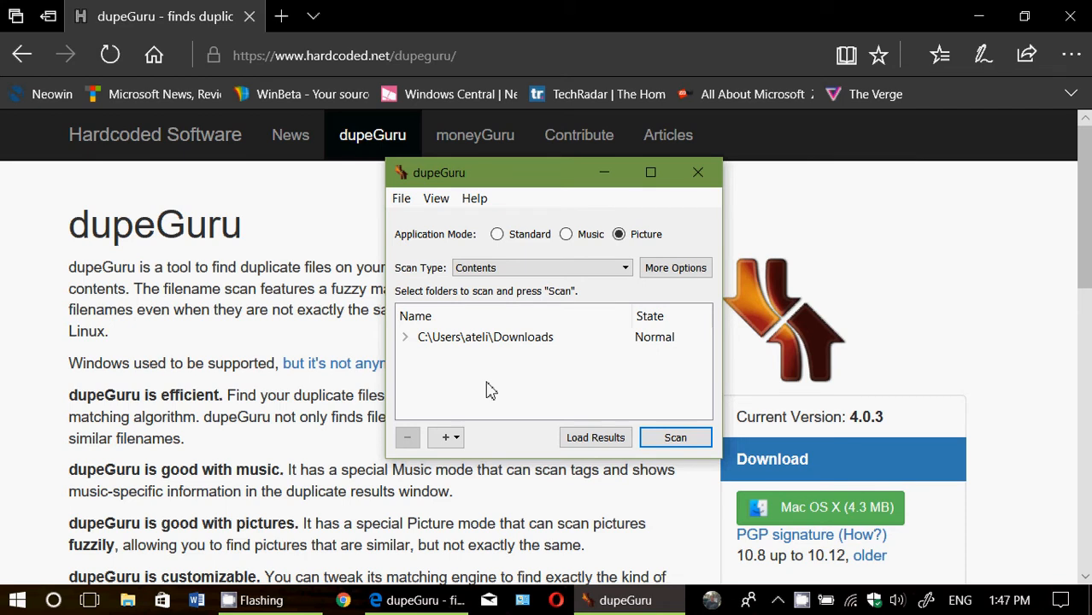
mouse_move(564, 272)
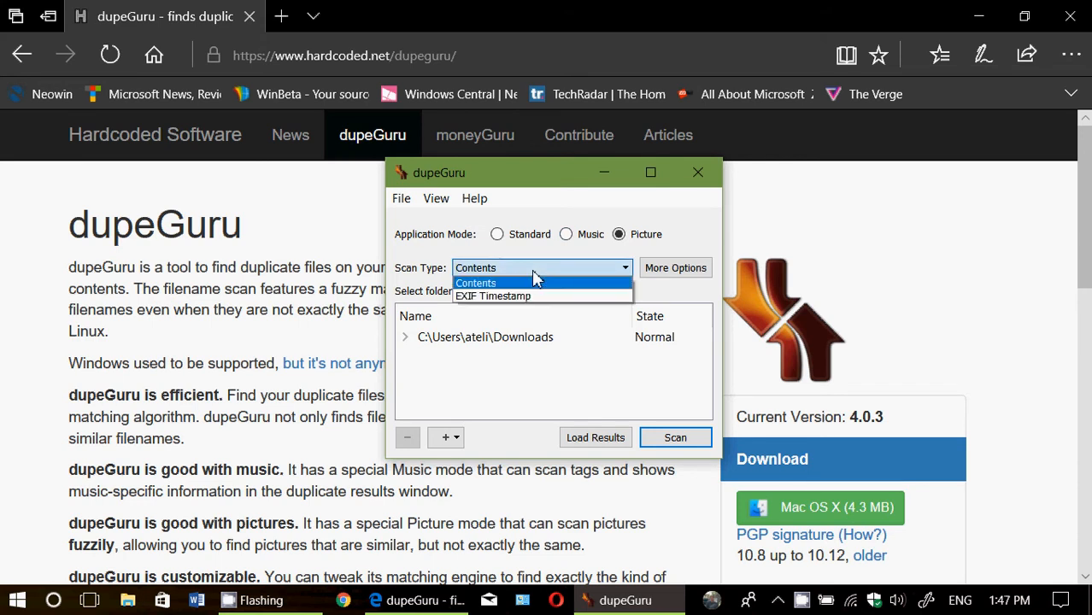
click(475, 283)
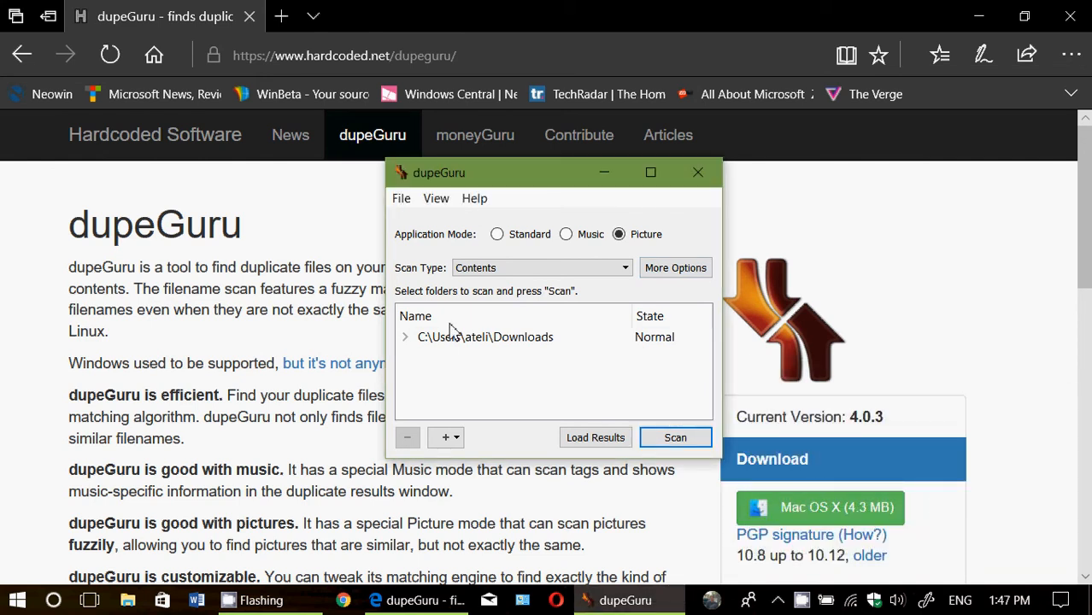
mouse_move(522, 392)
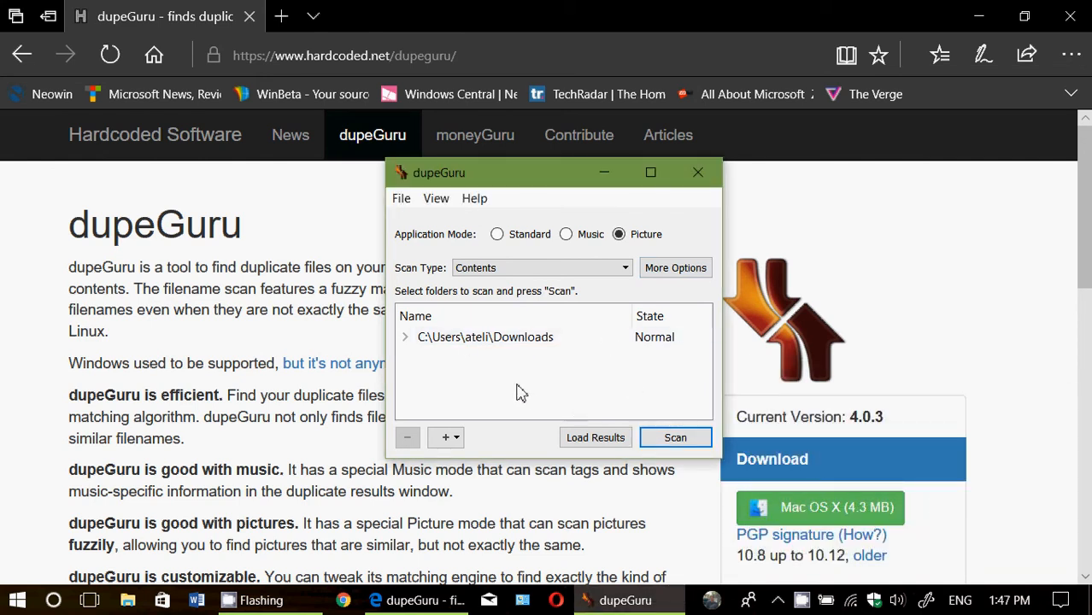
mouse_move(459, 437)
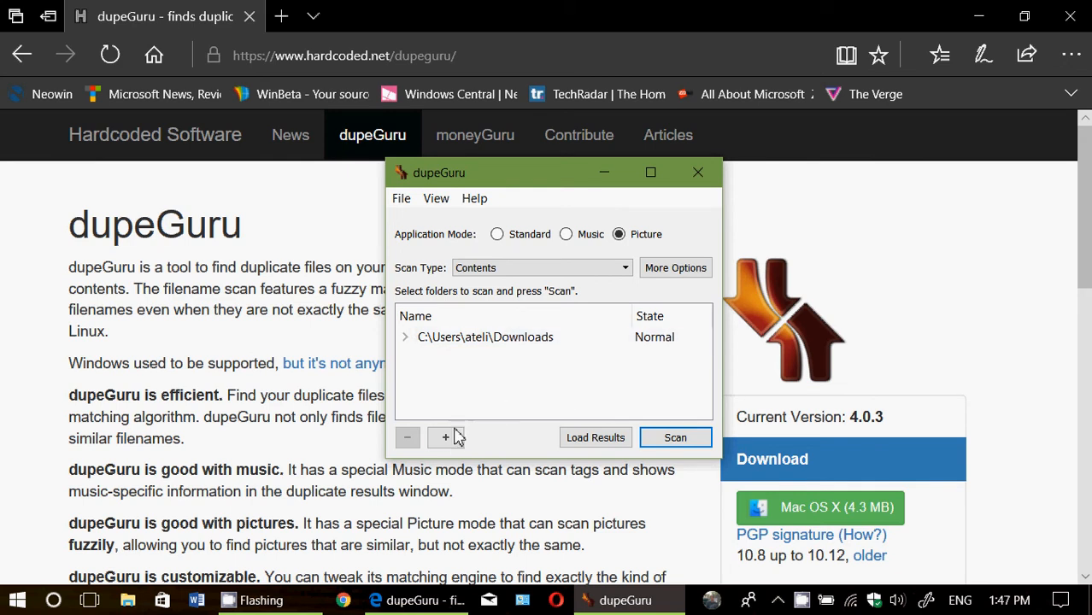
click(445, 437)
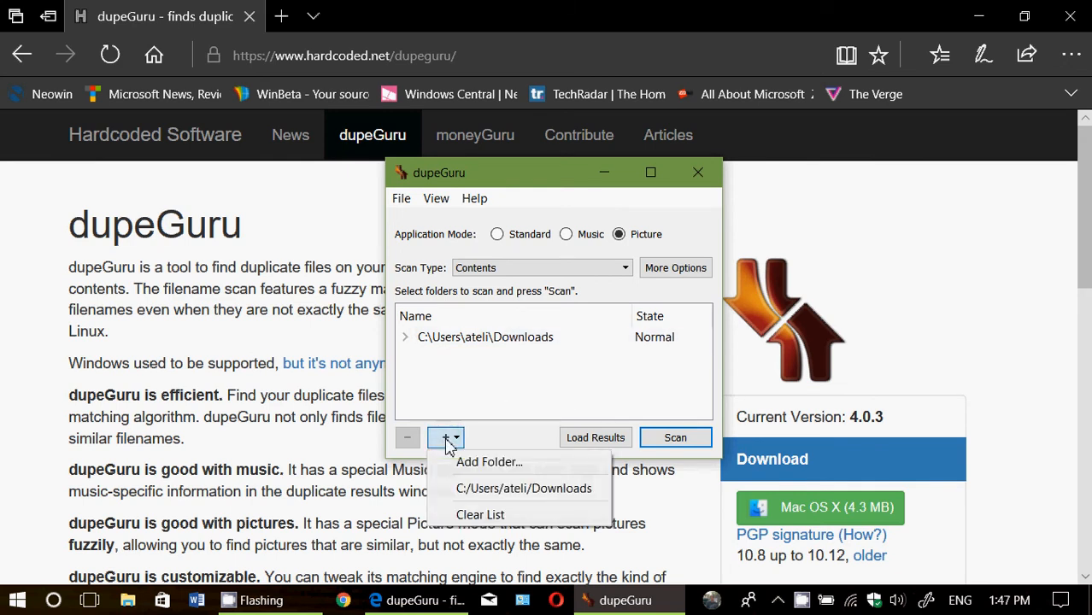
mouse_move(468, 461)
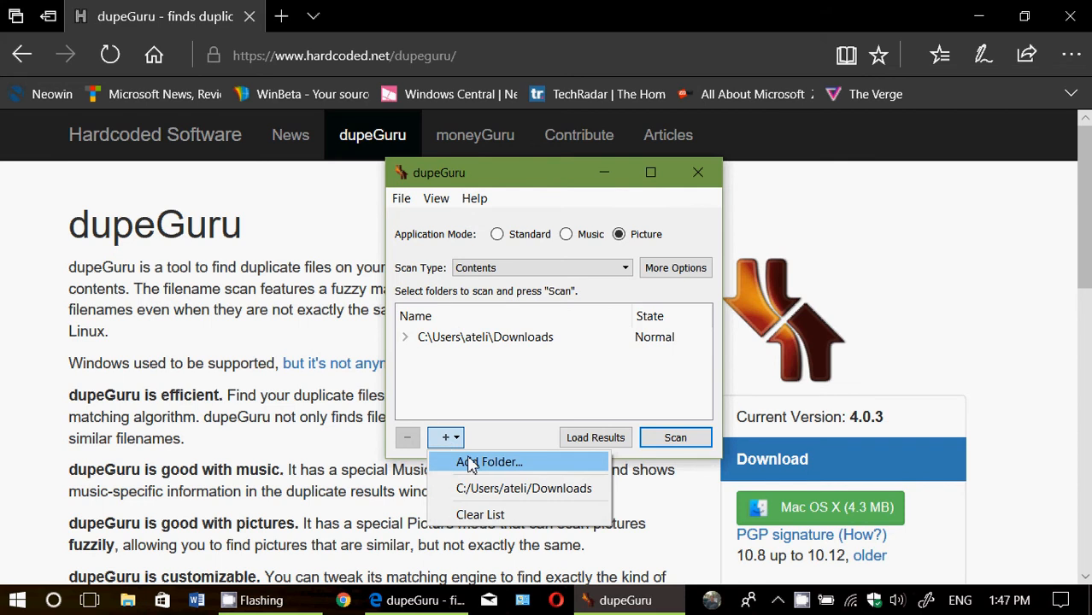
mouse_move(513, 429)
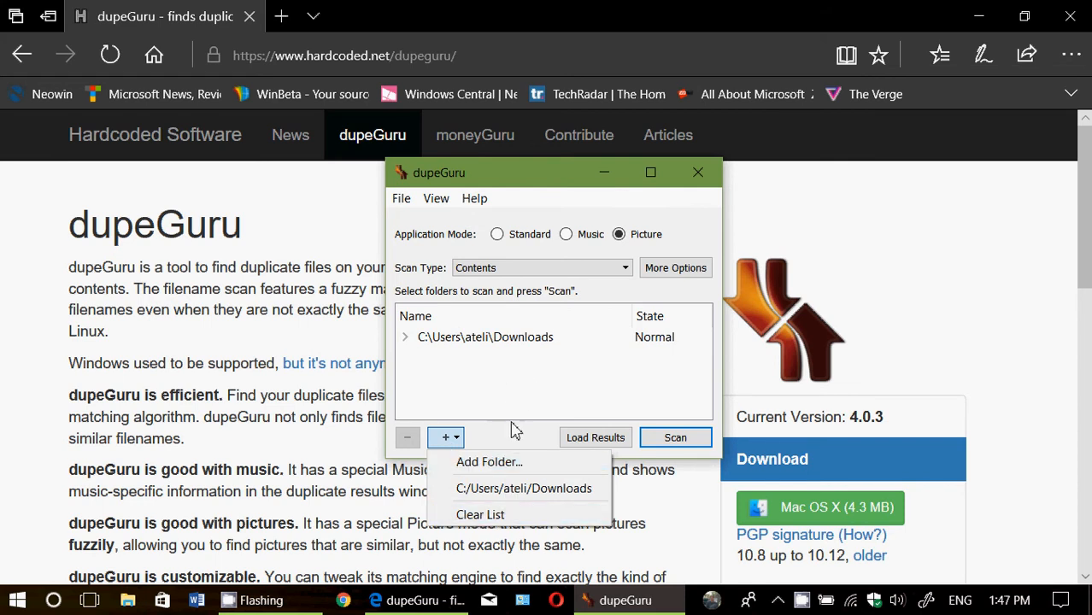
mouse_move(487, 407)
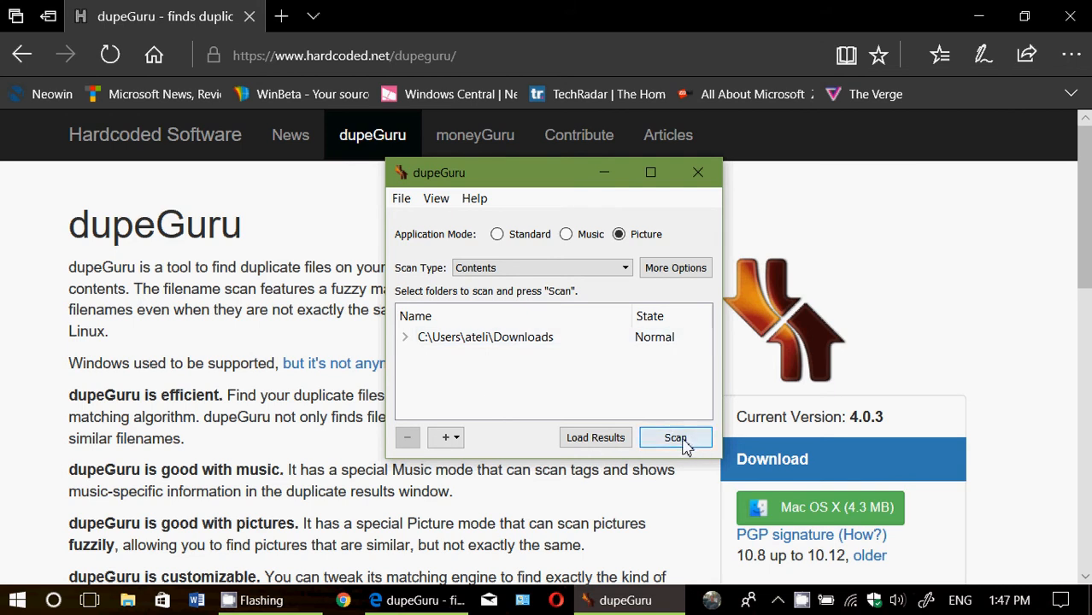
Step: Scan Downloads for duplicate pictures, confirming a new scan over the unsaved results
click(675, 438)
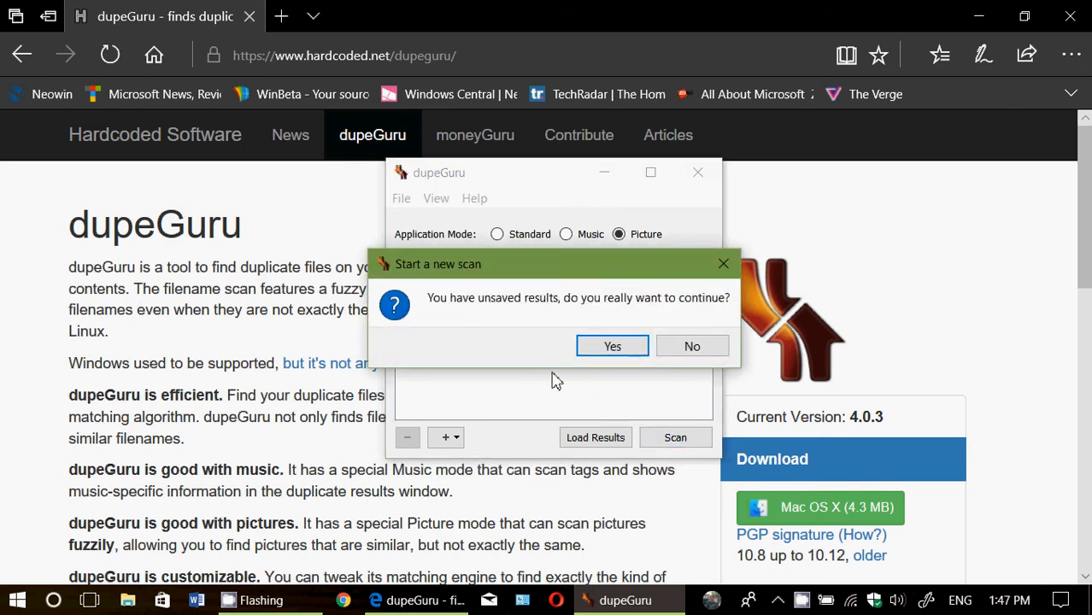
click(611, 346)
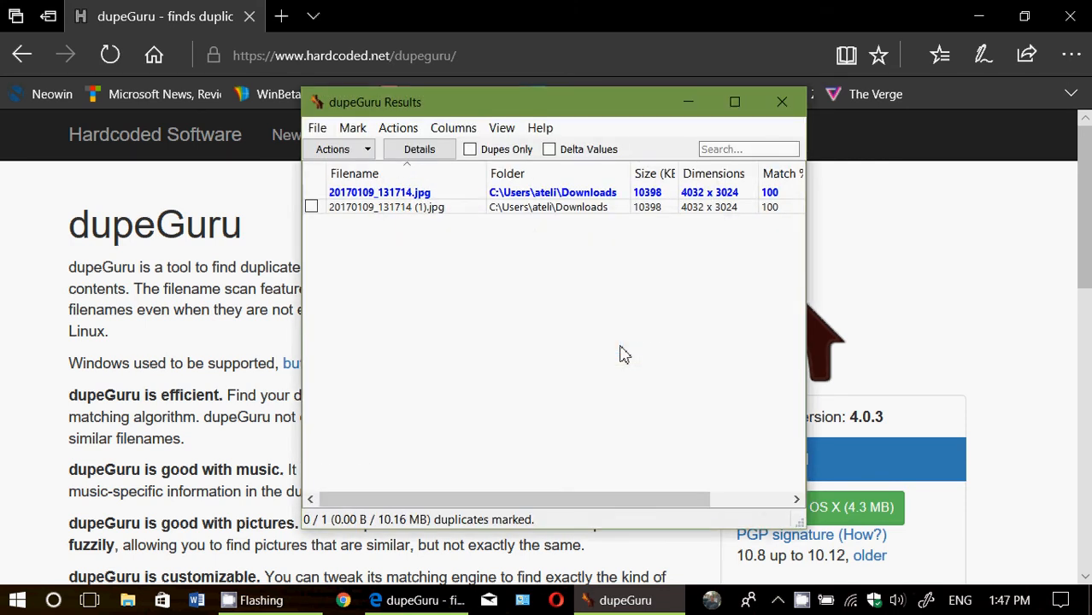
mouse_move(416, 208)
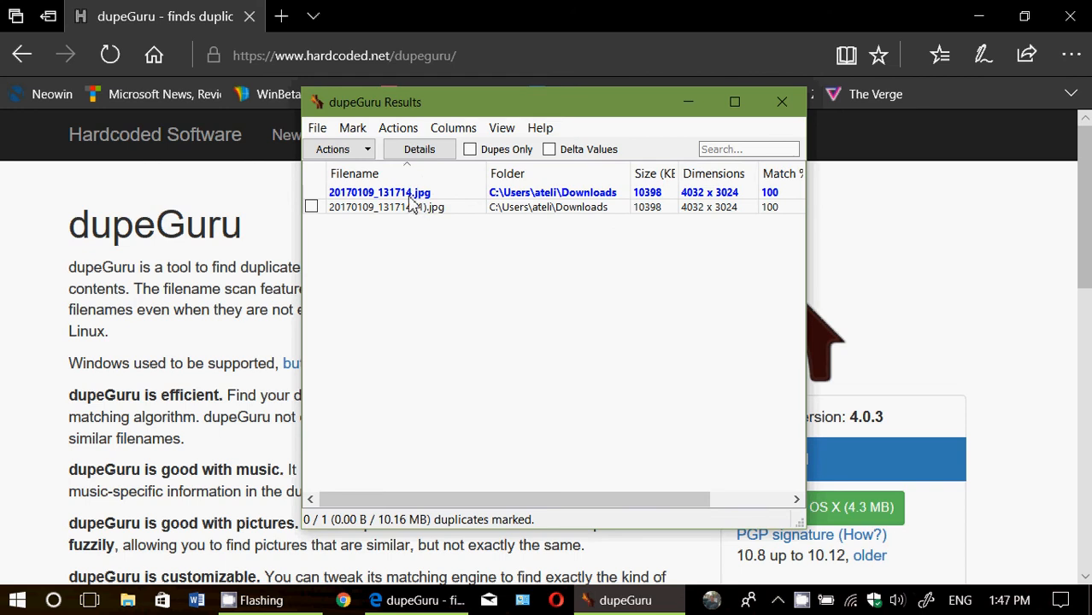
right_click(379, 193)
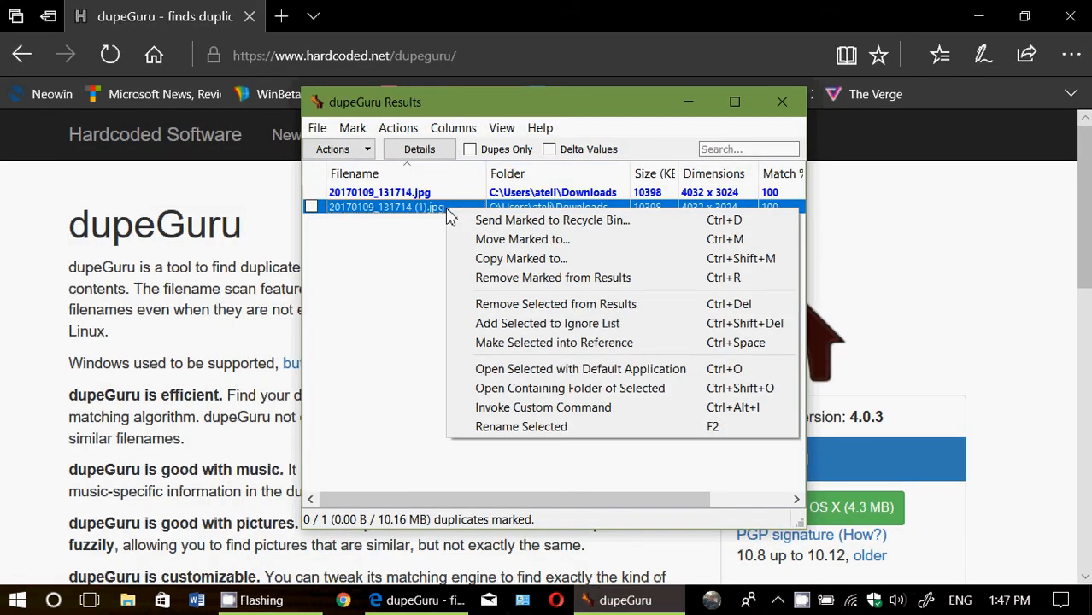
click(580, 368)
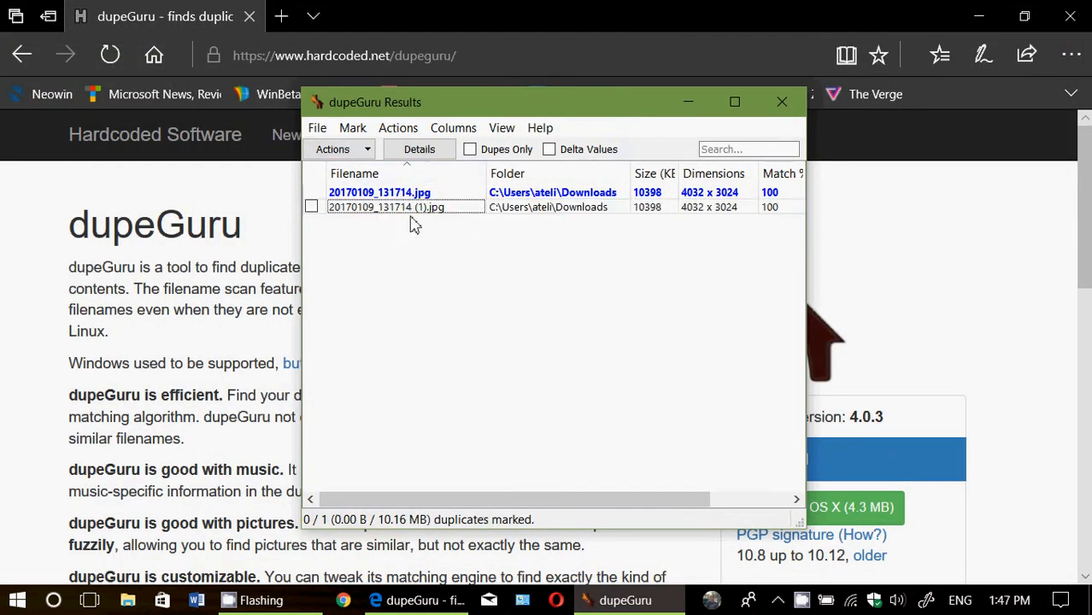
mouse_move(641, 360)
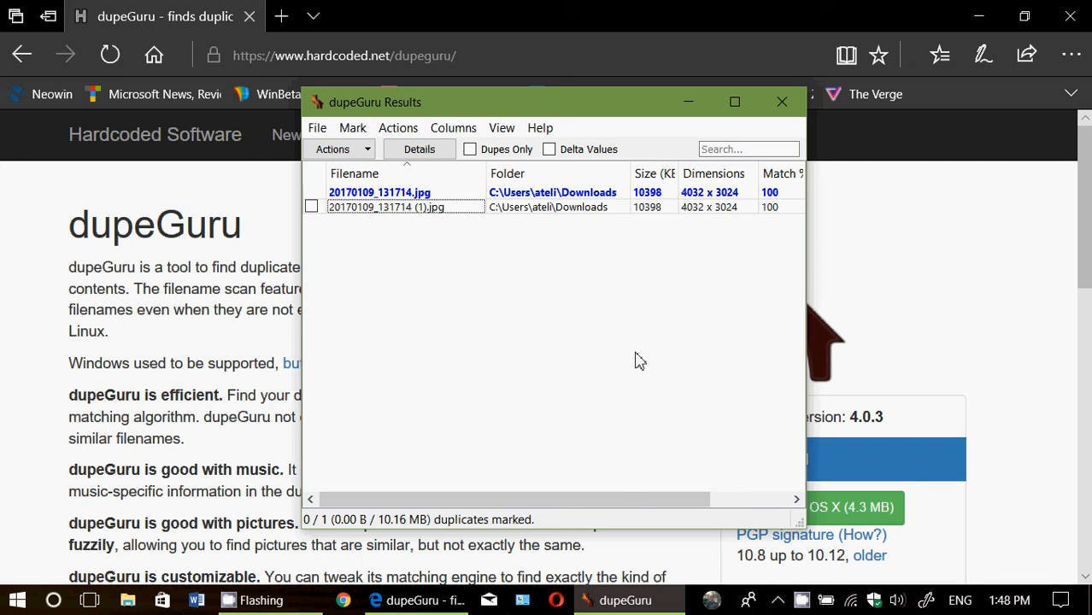
mouse_move(311, 126)
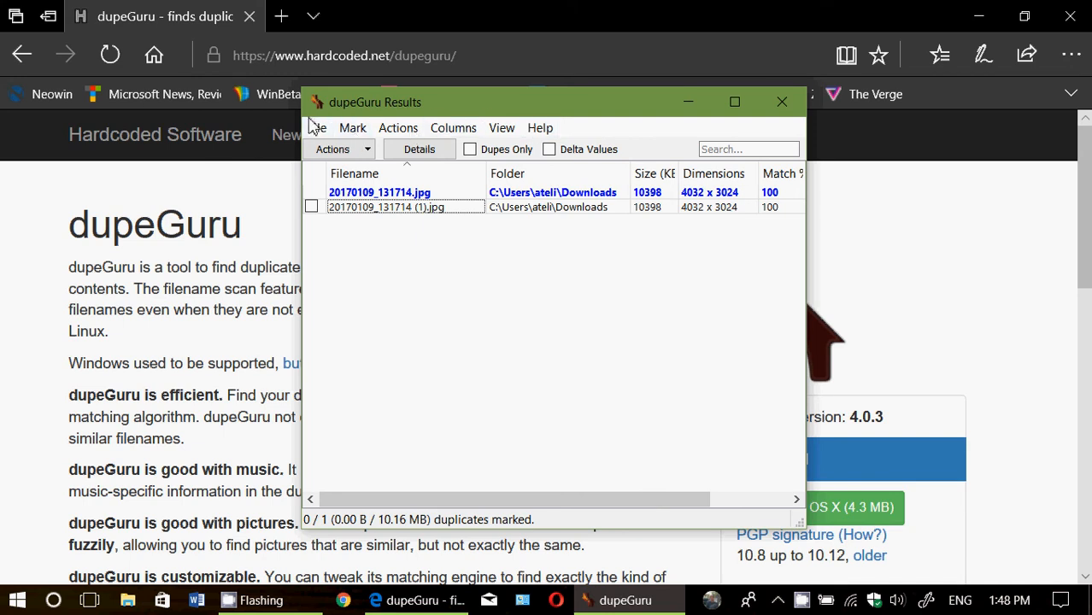
Step: Browse the File, Mark, Actions and View menus, then close the Results window
click(317, 128)
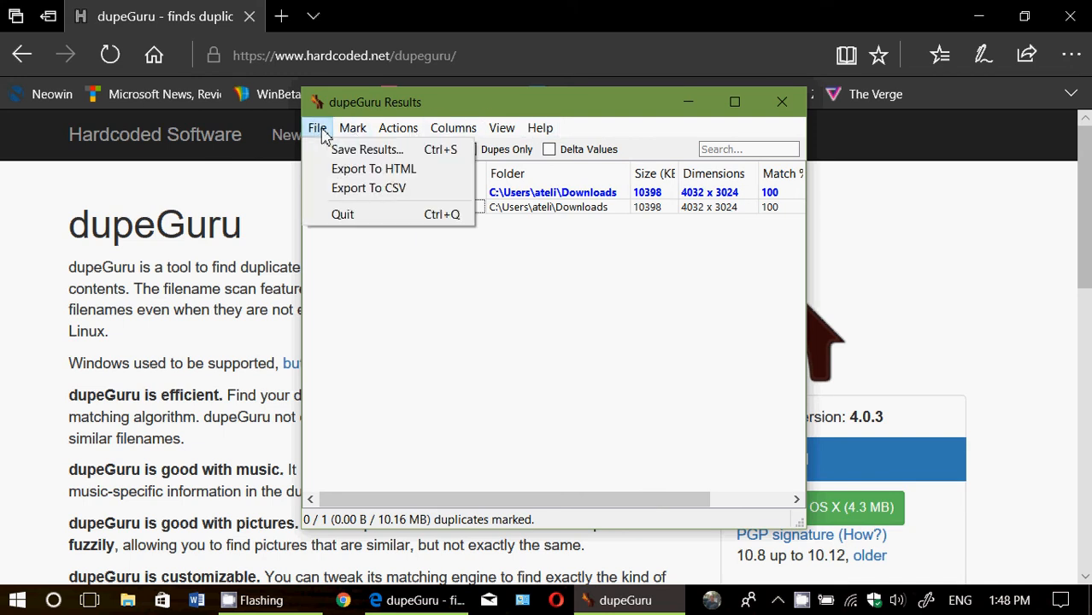
click(353, 127)
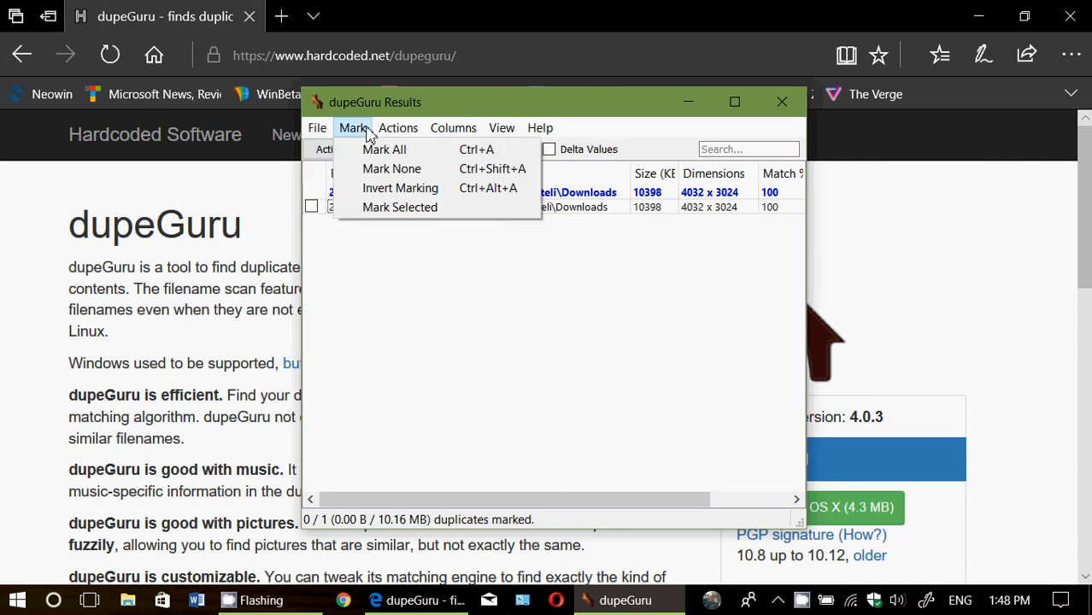
click(398, 127)
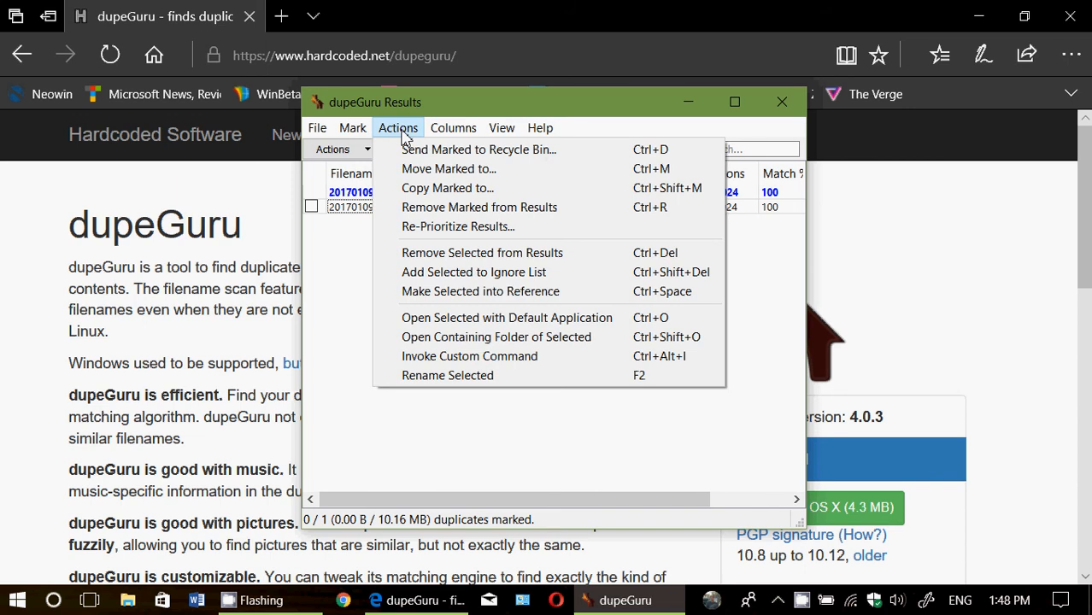
mouse_move(394, 109)
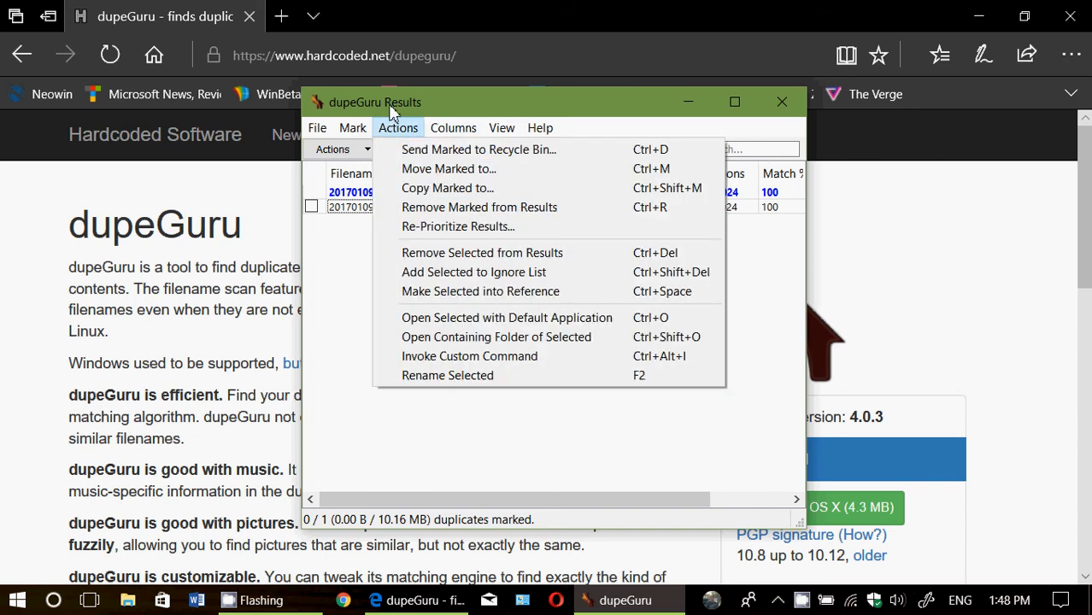
mouse_move(395, 135)
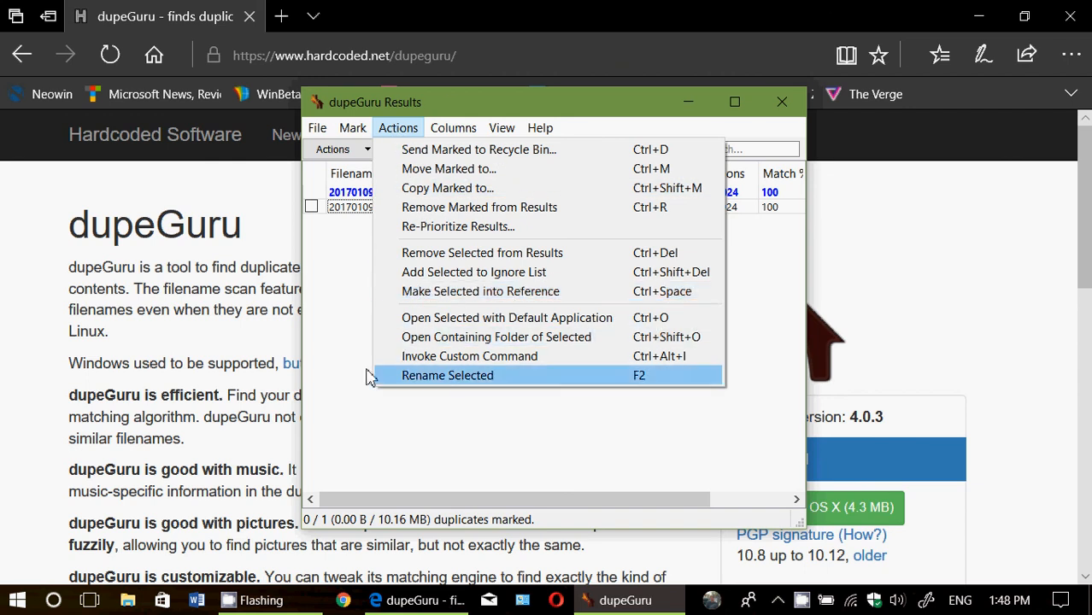
click(502, 128)
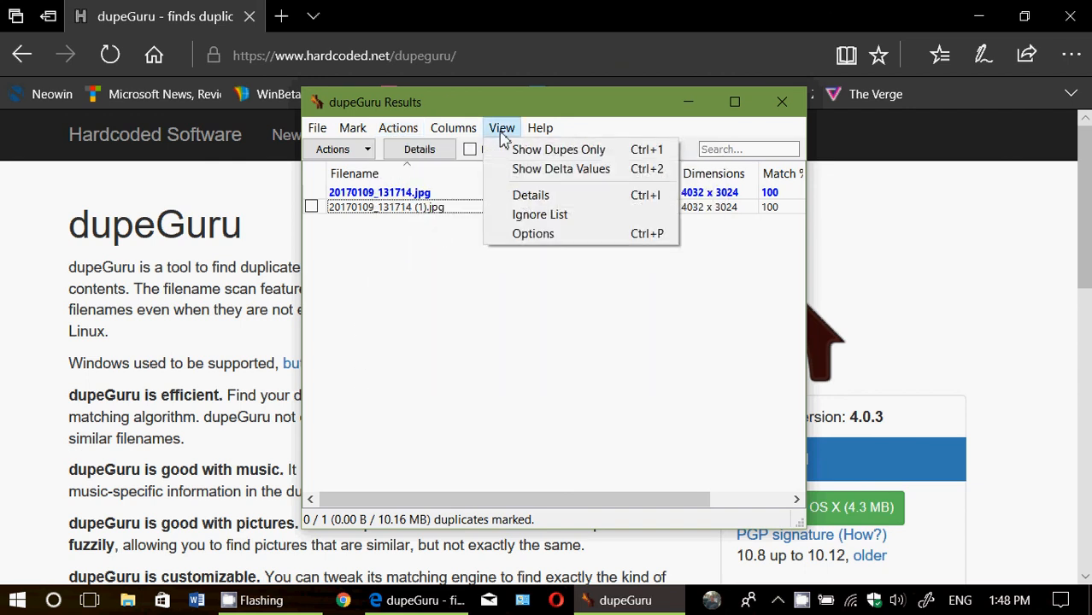
click(540, 127)
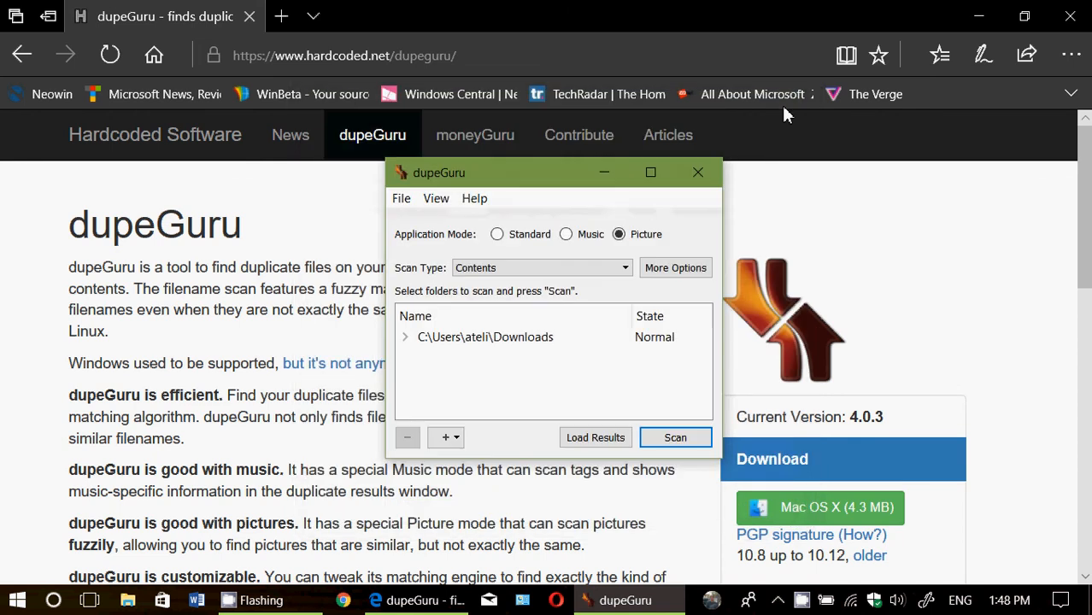
Step: Close dupeGuru's main window and confirm discarding the unsaved results
click(699, 171)
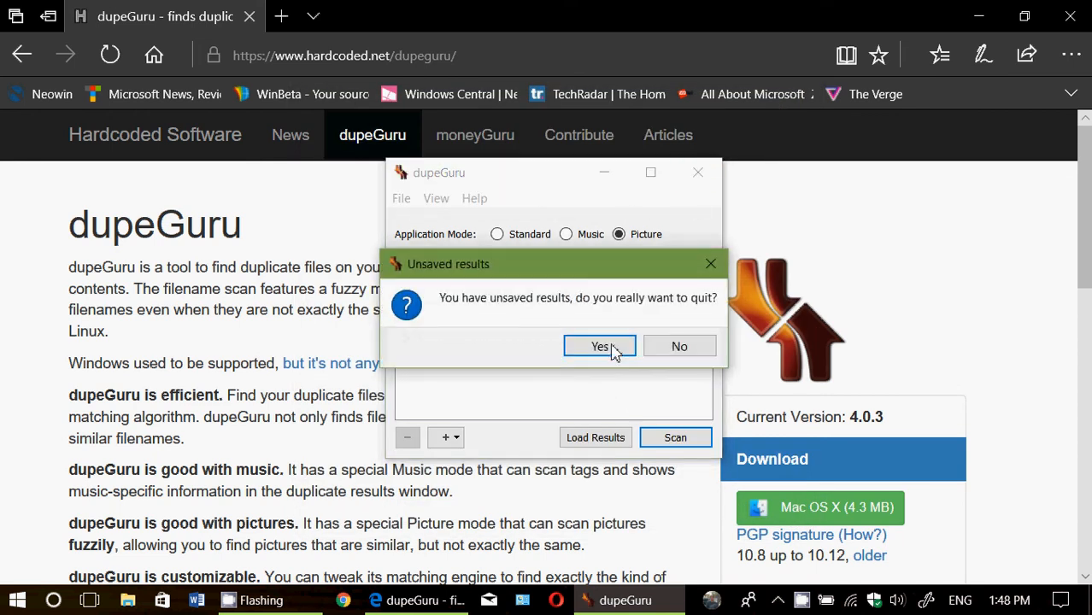
click(600, 346)
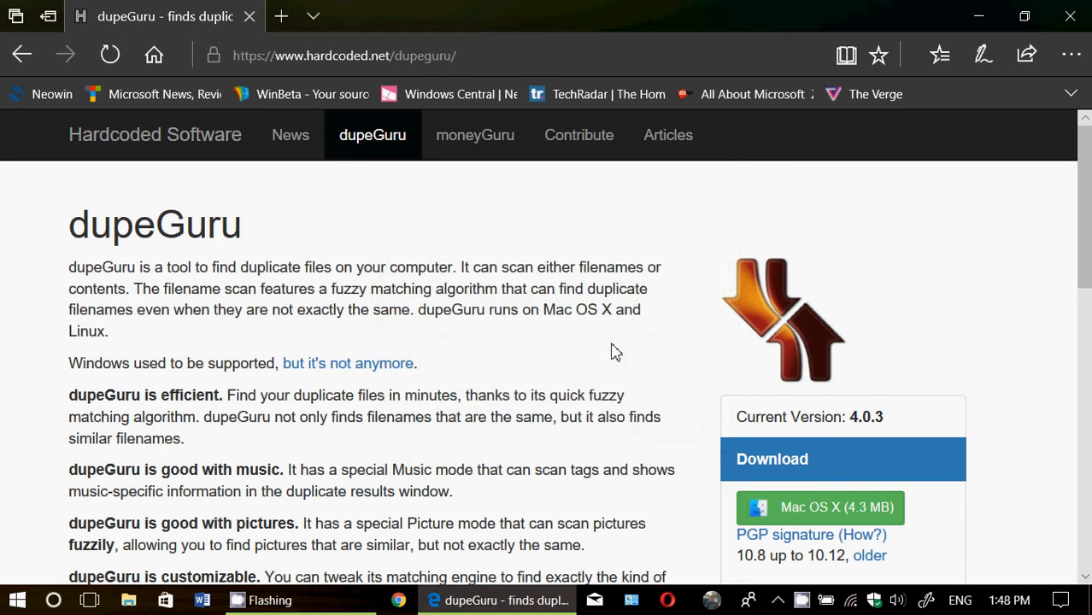